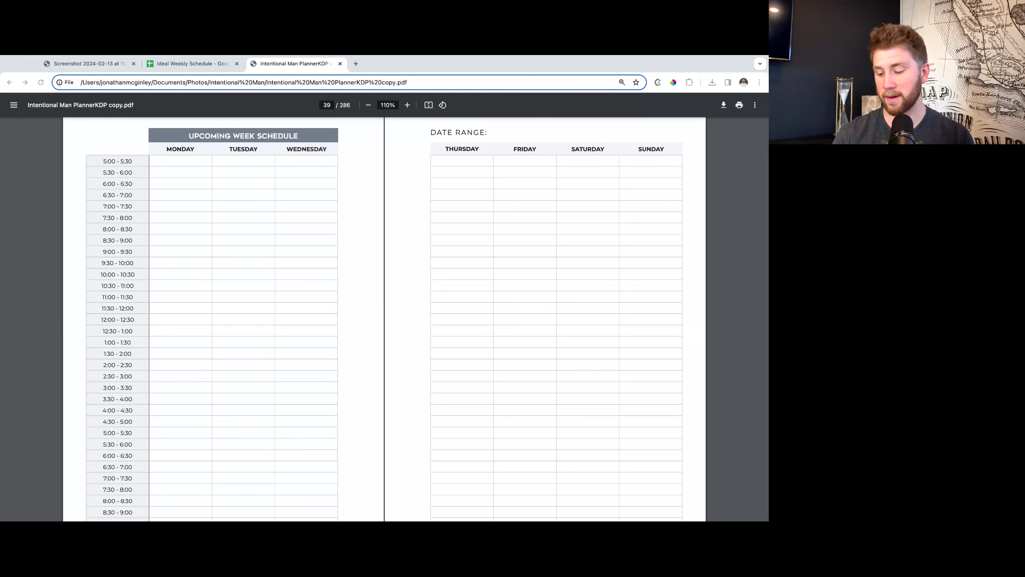
{"action": "scroll", "scroll_direction": "down", "scroll_amount": 3}
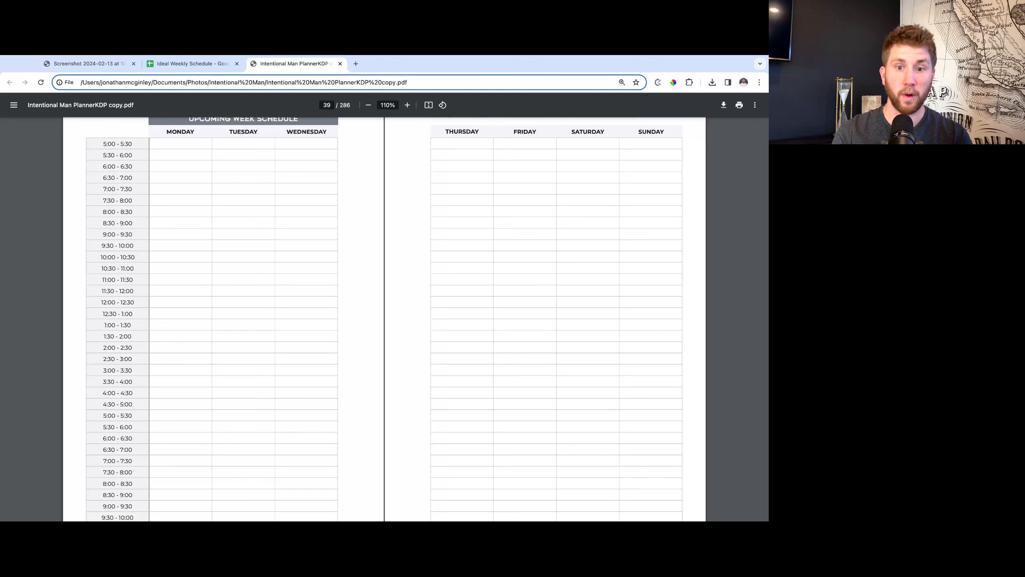